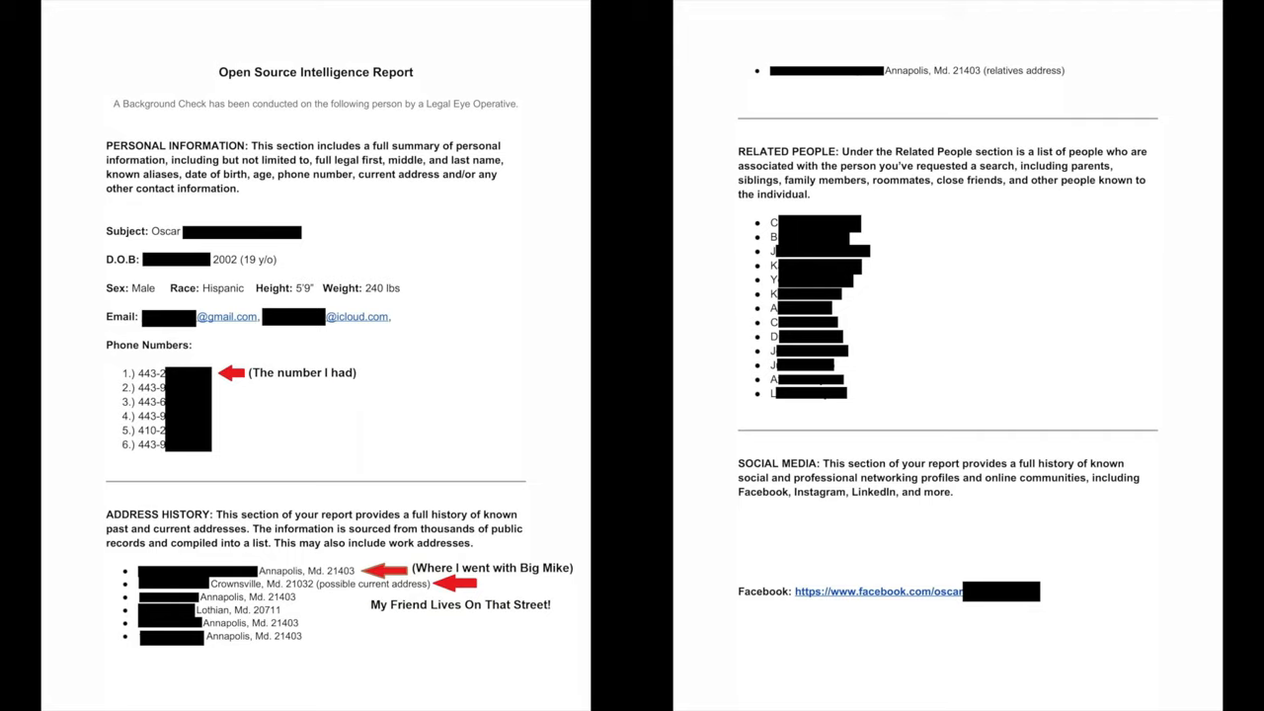
scroll(down, 3)
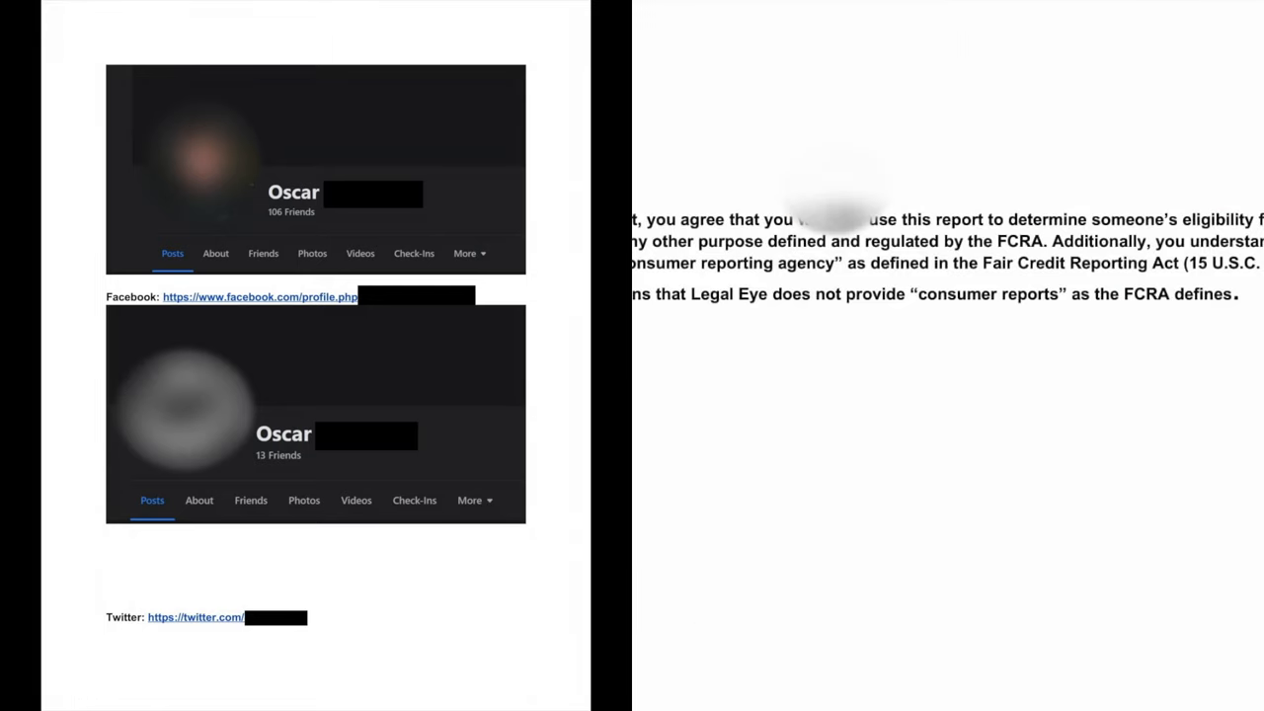
scroll(down, 3)
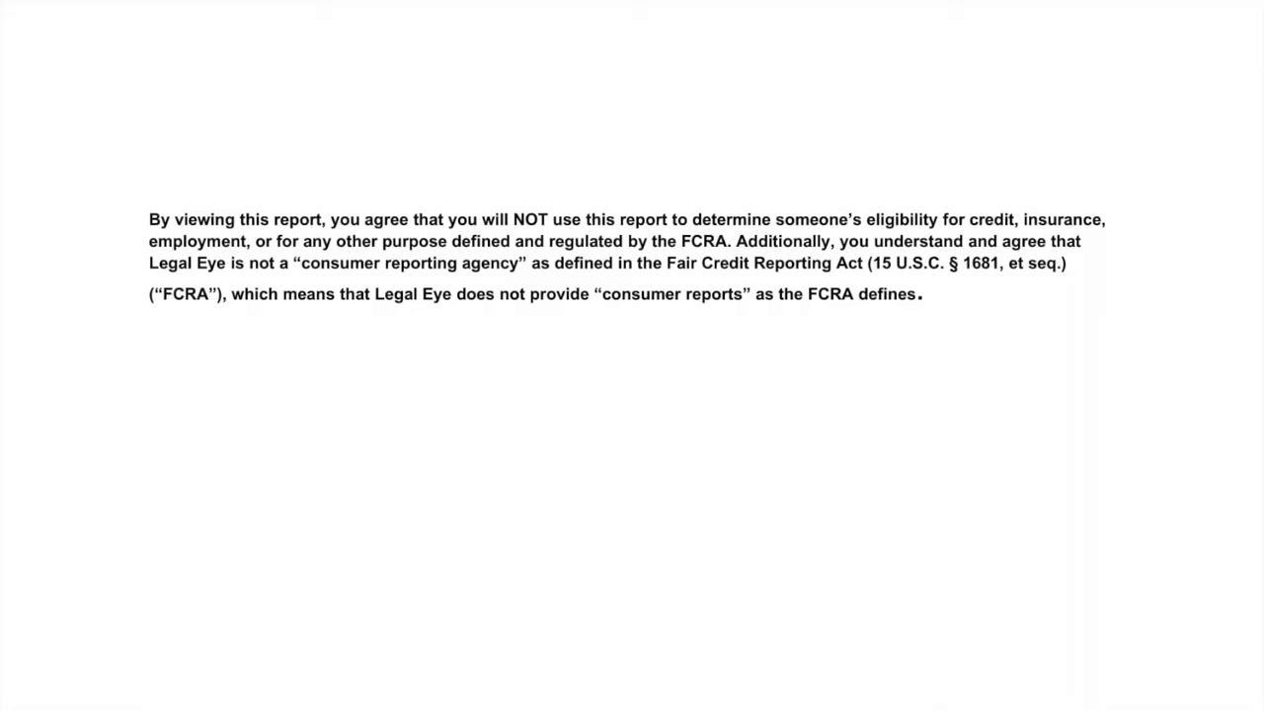